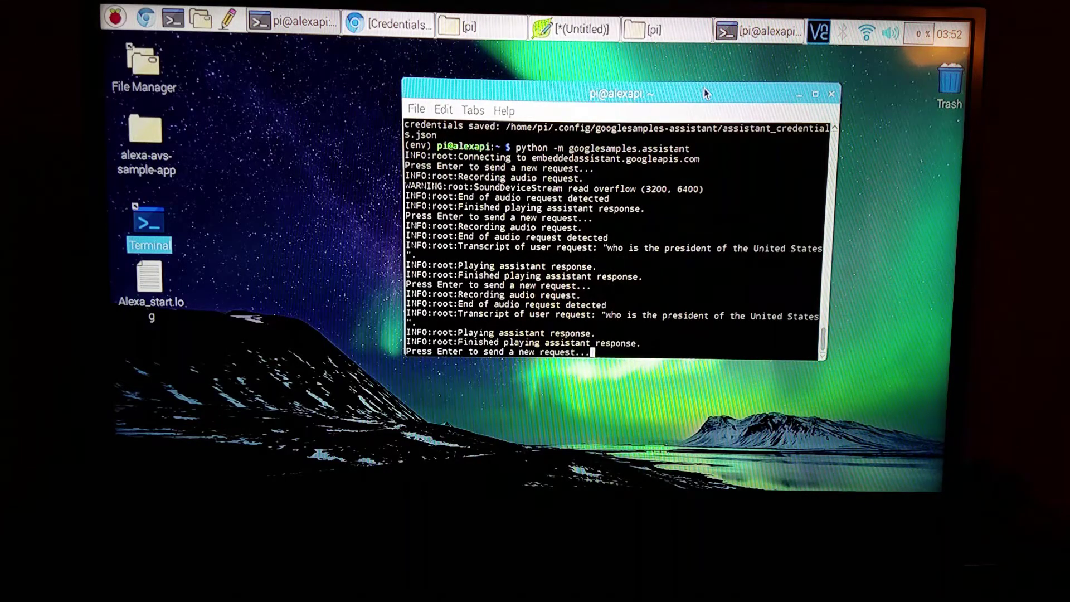
{"action": "mouse_move", "coordinate": [597, 147]}
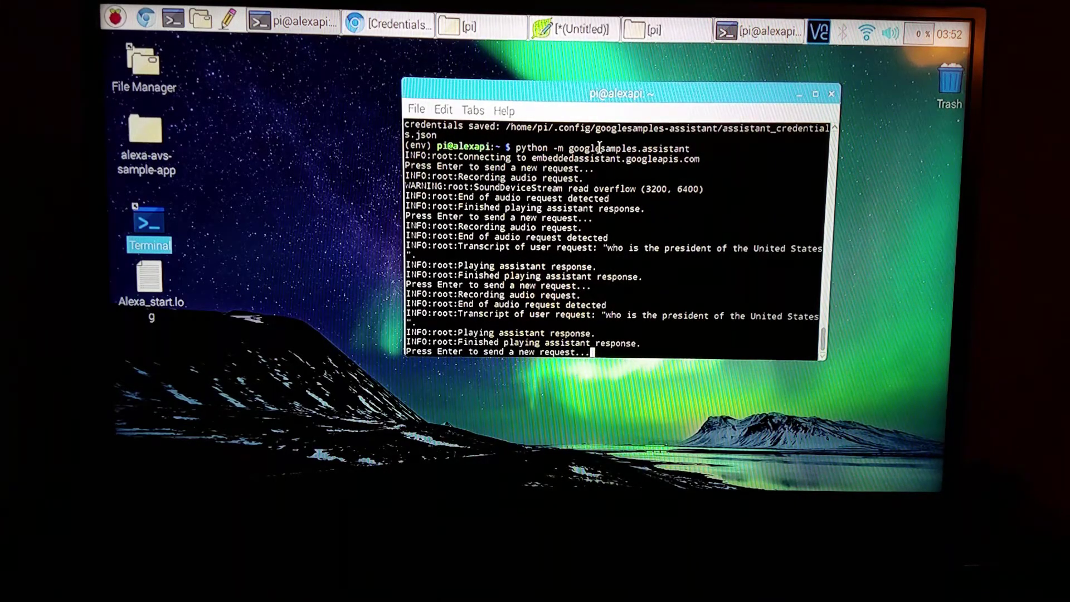